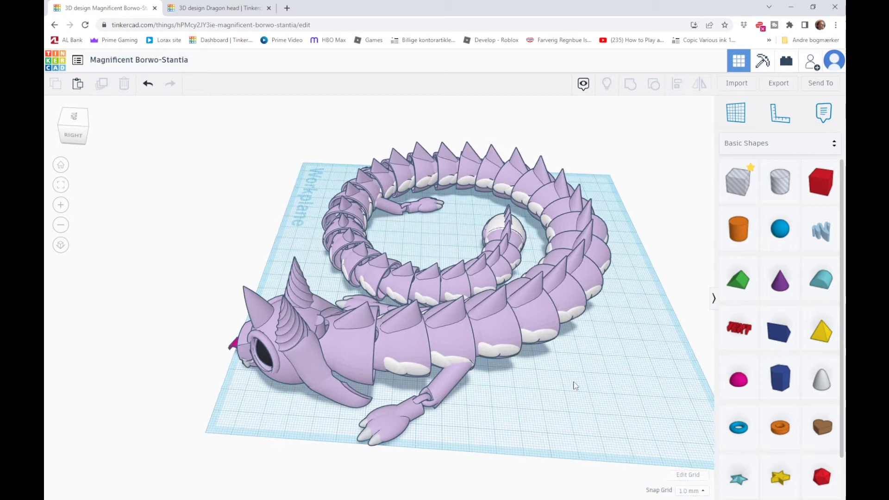
Select the dragon's body, legs and tail shapes and delete them, keeping the horned head.
{"action": "left_click", "coordinate": [417, 337]}
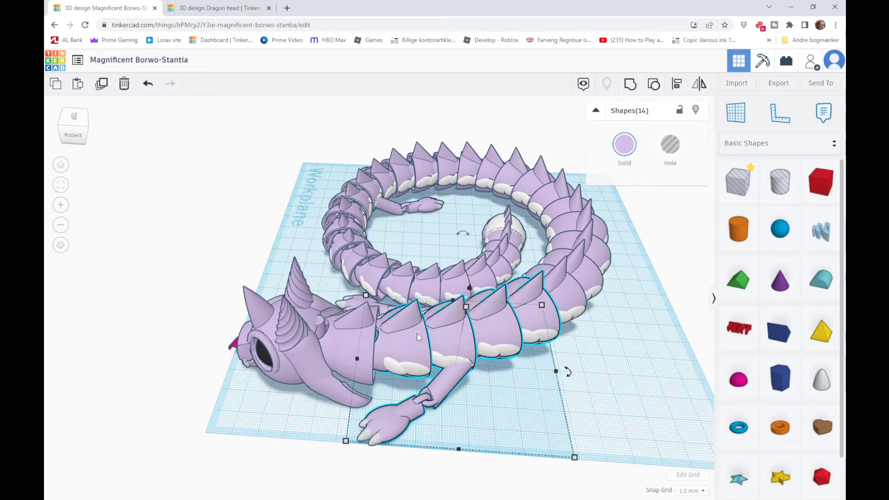
{"action": "left_click", "coordinate": [617, 388]}
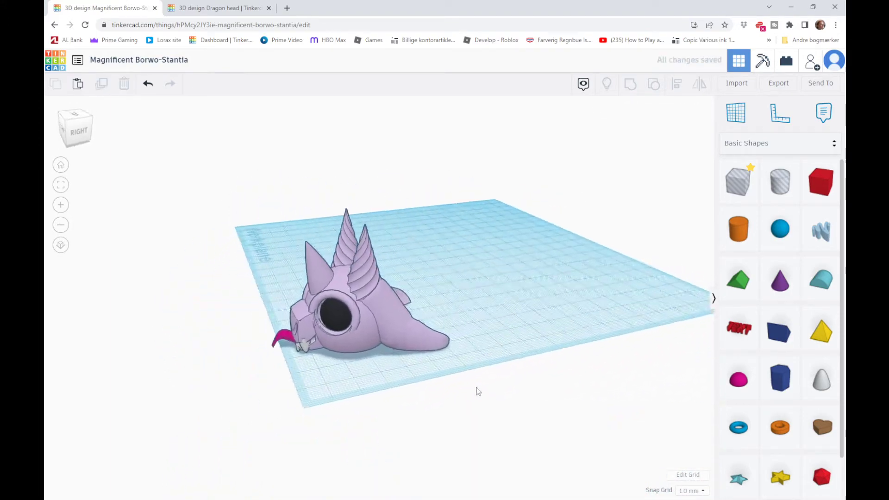
Place a hole box over the pointed rear of the dragon head to cut it flat.
{"action": "left_click", "coordinate": [340, 306]}
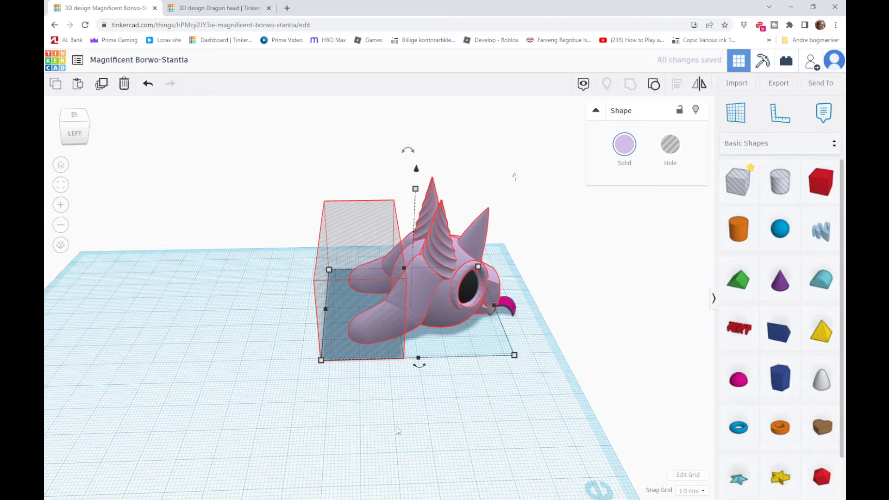
{"action": "mouse_move", "coordinate": [370, 427]}
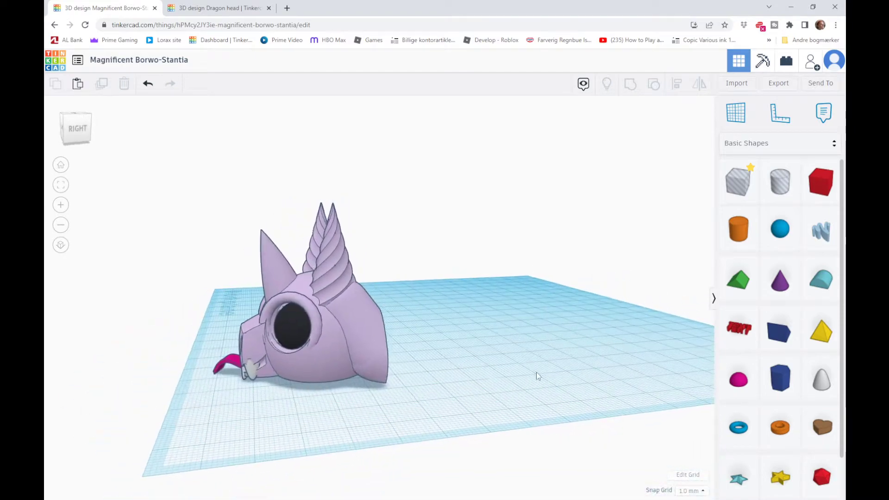
Add a flattened upright cylinder disc in lavender against the head's flat back.
{"action": "scroll", "scroll_direction": "down", "scroll_amount": 3}
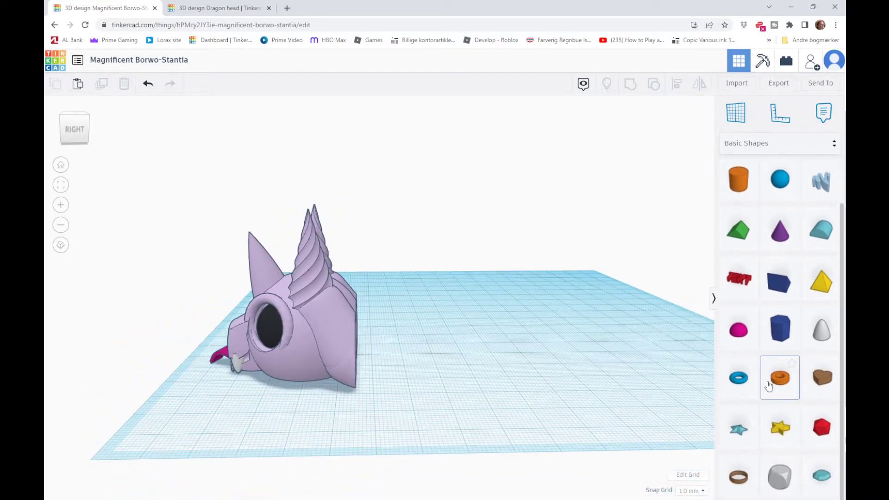
{"action": "scroll", "scroll_direction": "up", "scroll_amount": 3}
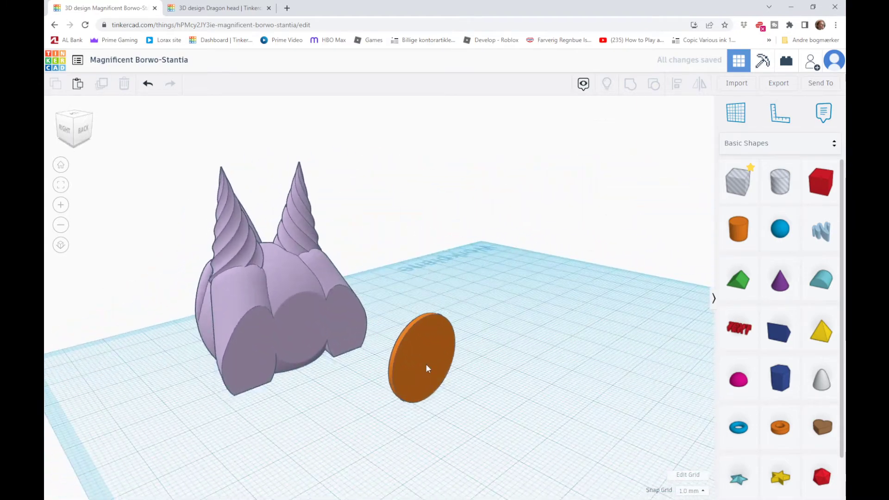
{"action": "left_click", "coordinate": [422, 358]}
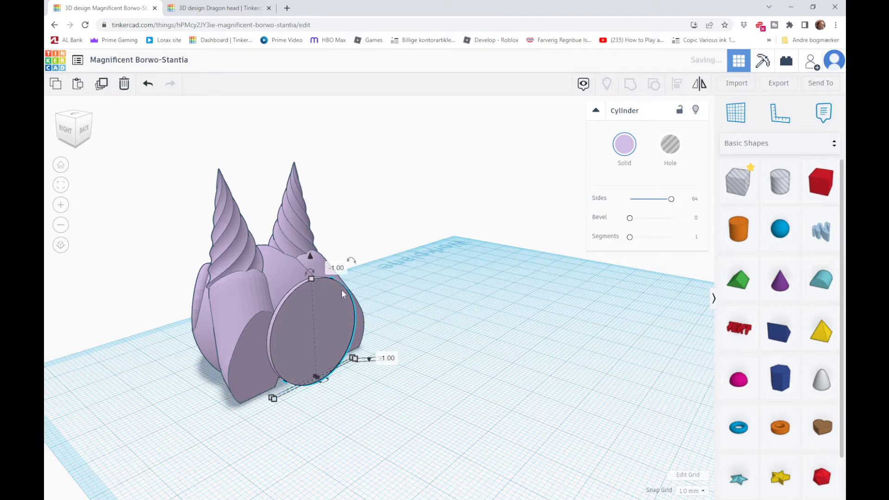
Resize the disc with 0.1 mm snap grid and nudge it flush against the head.
{"action": "left_click", "coordinate": [691, 491]}
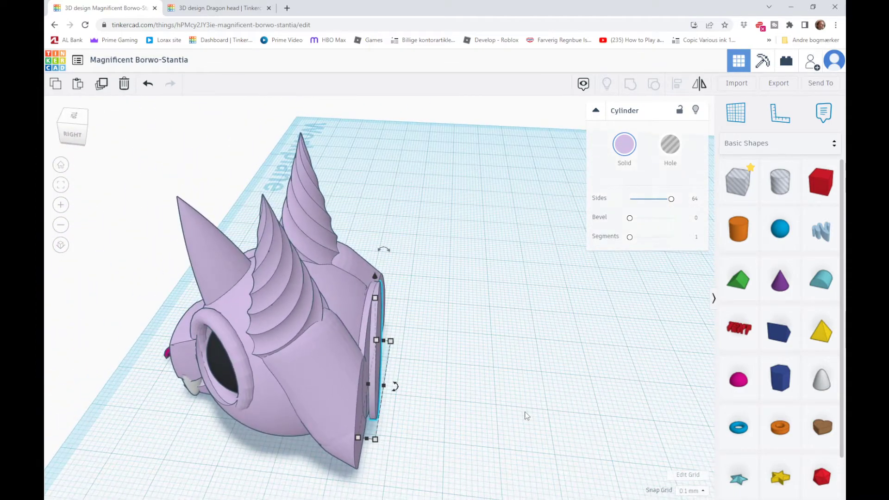
Duplicate the disc with Ctrl+D into several evenly spaced copies behind the head.
{"action": "left_click", "coordinate": [368, 310]}
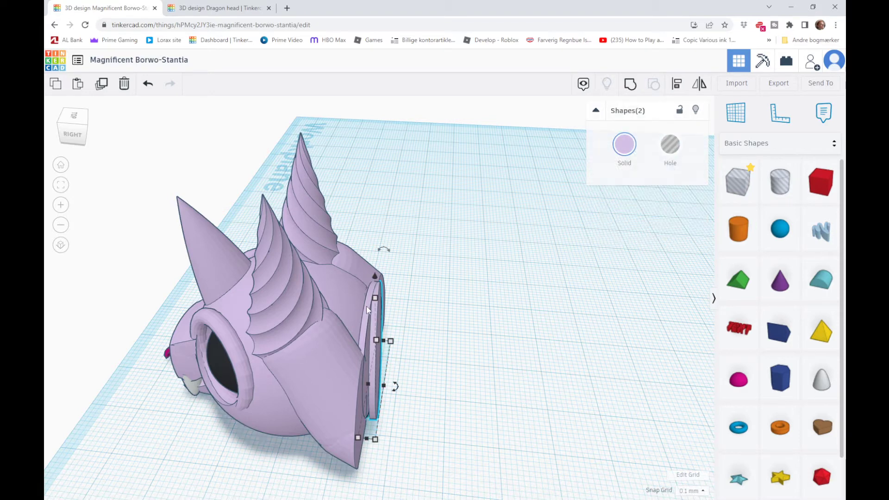
{"action": "mouse_move", "coordinate": [585, 175]}
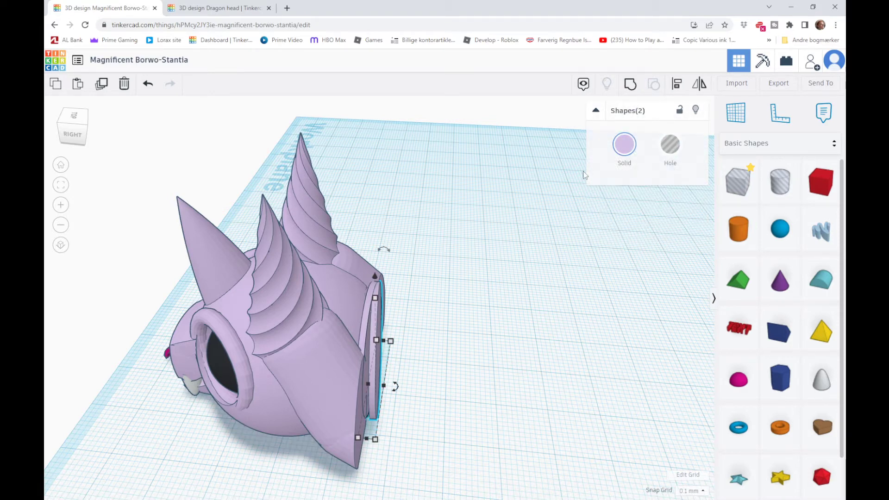
{"action": "left_click", "coordinate": [652, 84]}
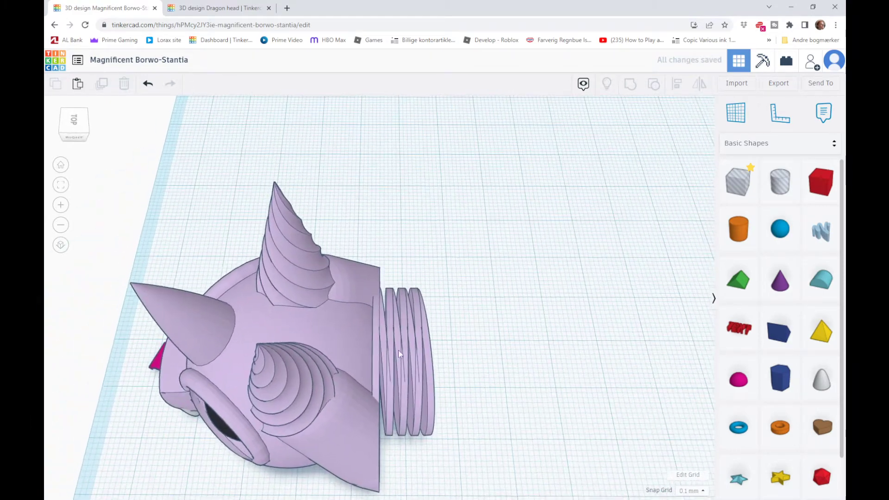
Keep duplicating discs until the ribbed body forms a long slinky tube.
{"action": "left_click", "coordinate": [397, 351]}
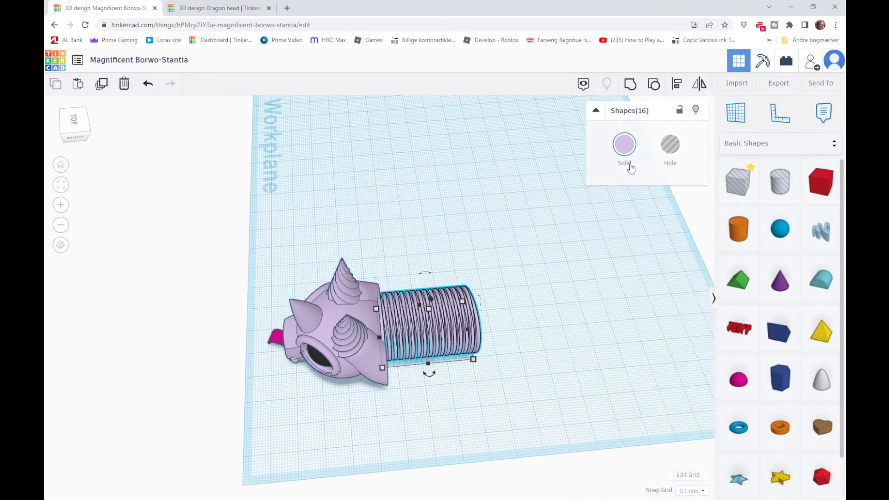
{"action": "left_click", "coordinate": [623, 145]}
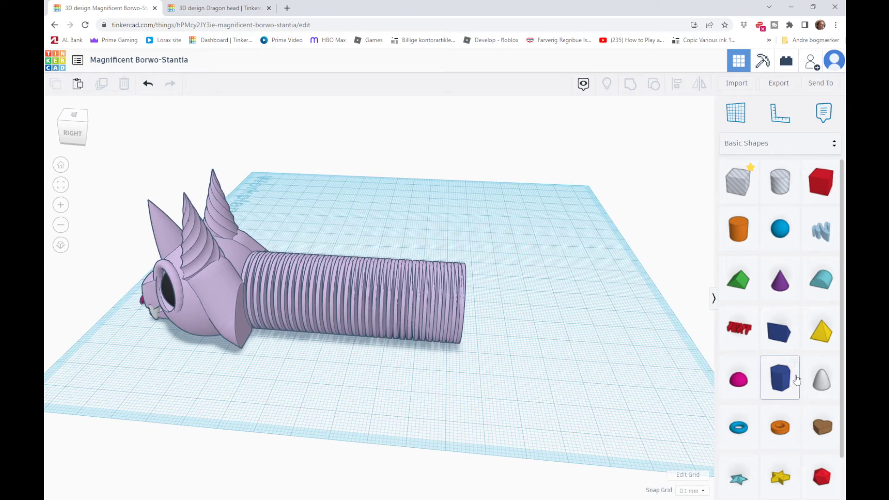
{"action": "scroll", "scroll_direction": "down", "scroll_amount": 3}
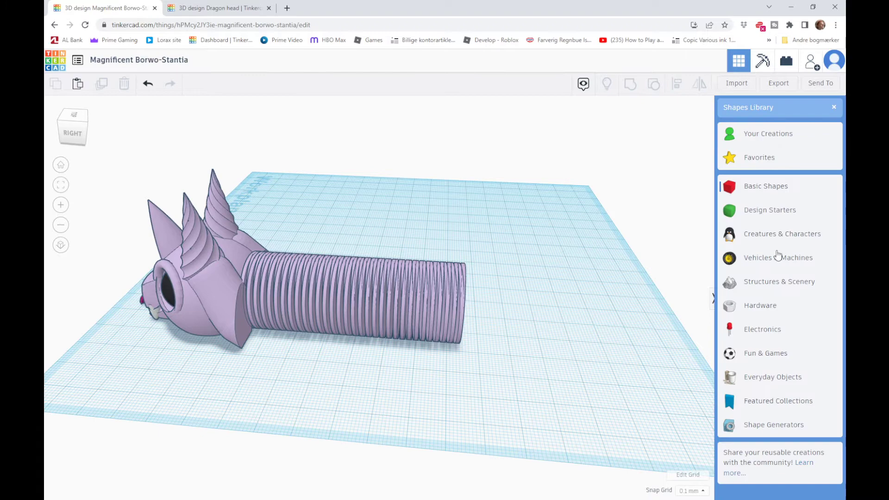
{"action": "left_click", "coordinate": [773, 424]}
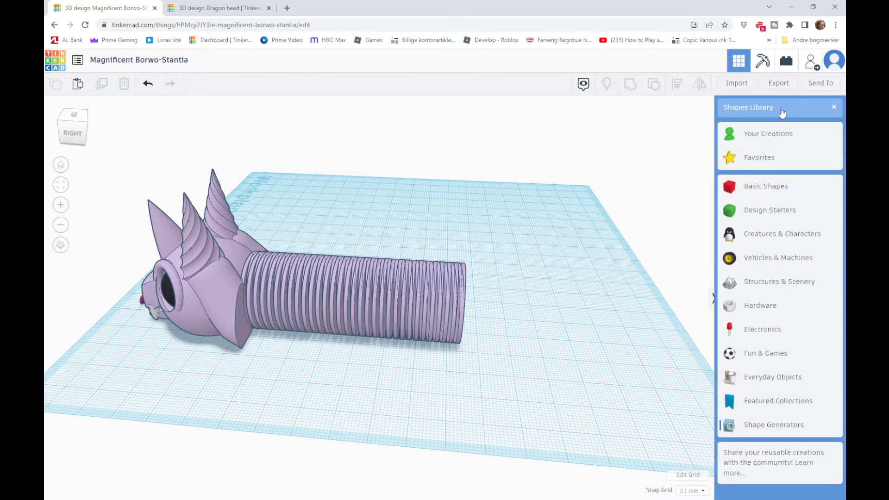
{"action": "left_click", "coordinate": [773, 425]}
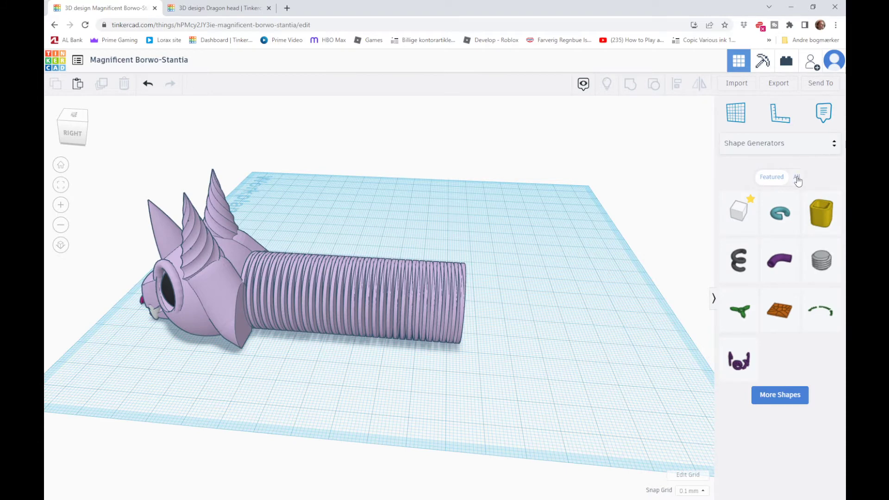
{"action": "left_click", "coordinate": [797, 176]}
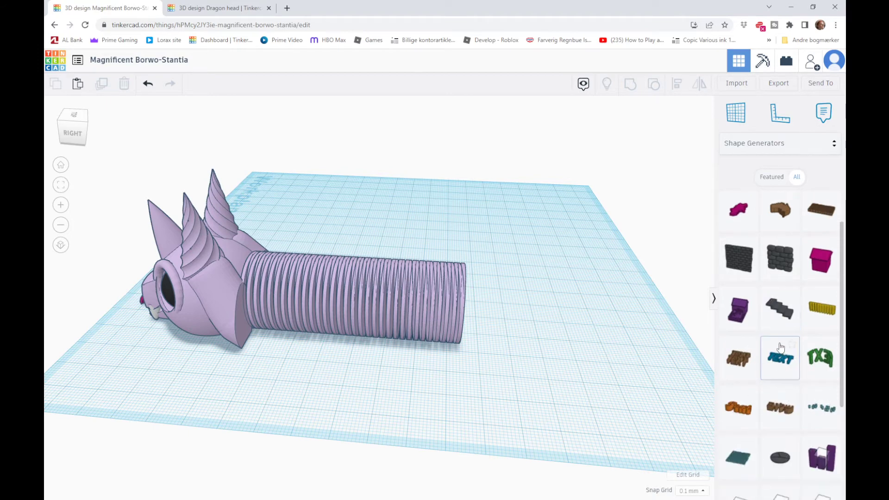
{"action": "scroll", "scroll_direction": "down", "scroll_amount": 3}
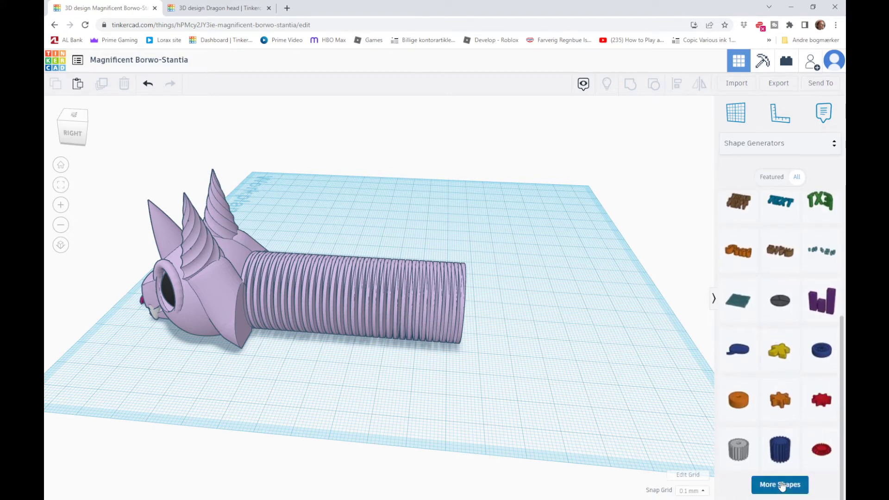
{"action": "scroll", "scroll_direction": "down", "scroll_amount": 3}
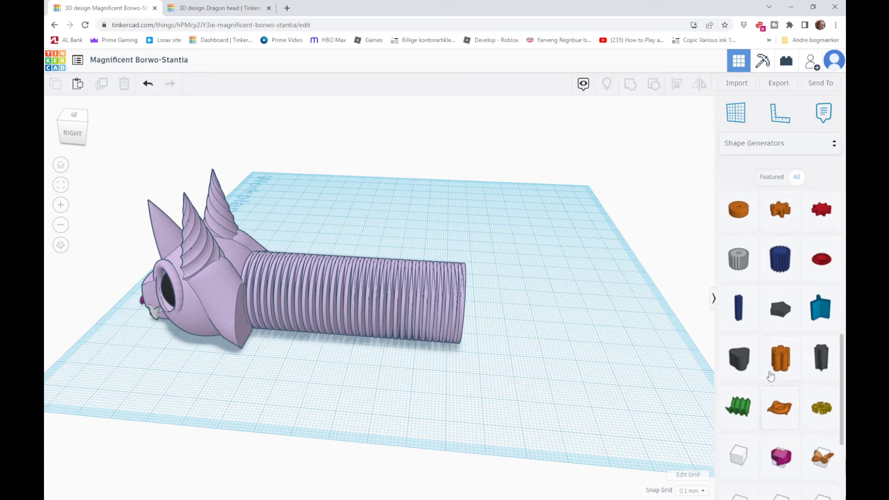
{"action": "scroll", "scroll_direction": "down", "scroll_amount": 3}
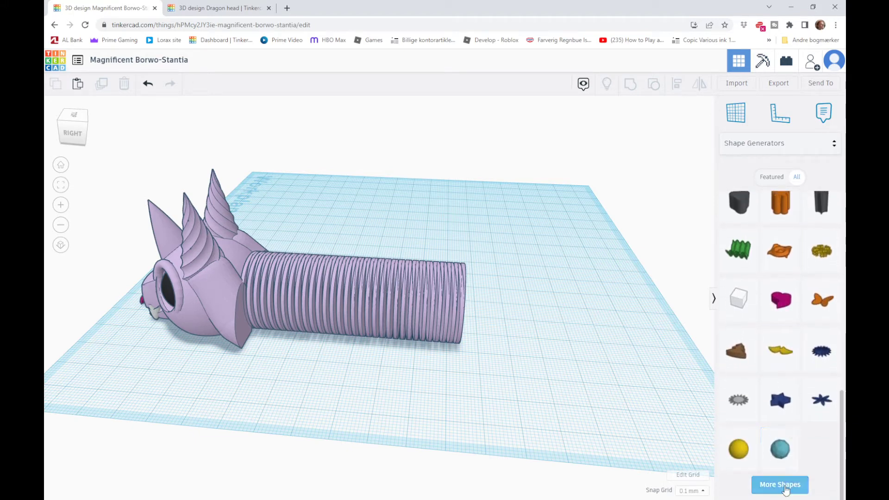
{"action": "scroll", "scroll_direction": "down", "scroll_amount": 3}
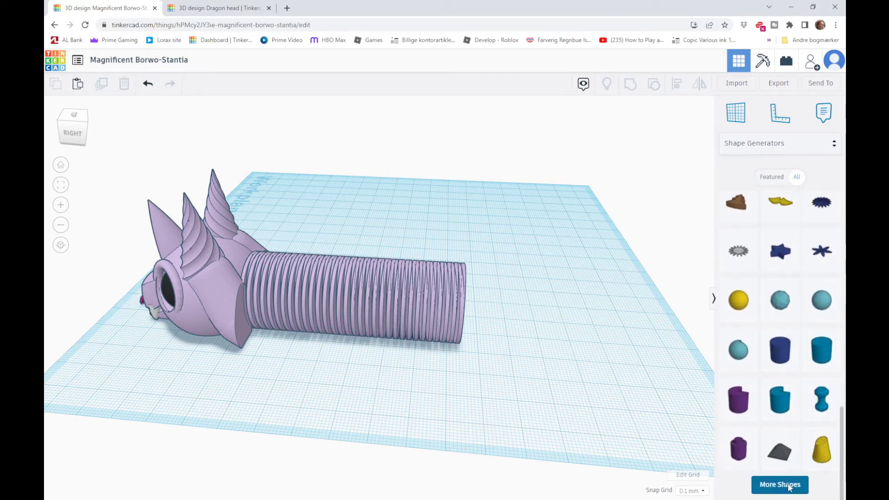
{"action": "scroll", "scroll_direction": "down", "scroll_amount": 3}
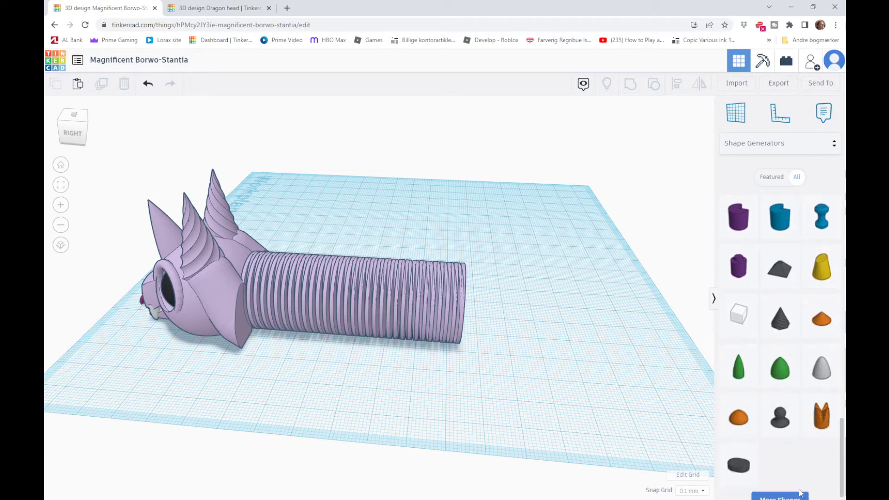
{"action": "scroll", "scroll_direction": "down", "scroll_amount": 3}
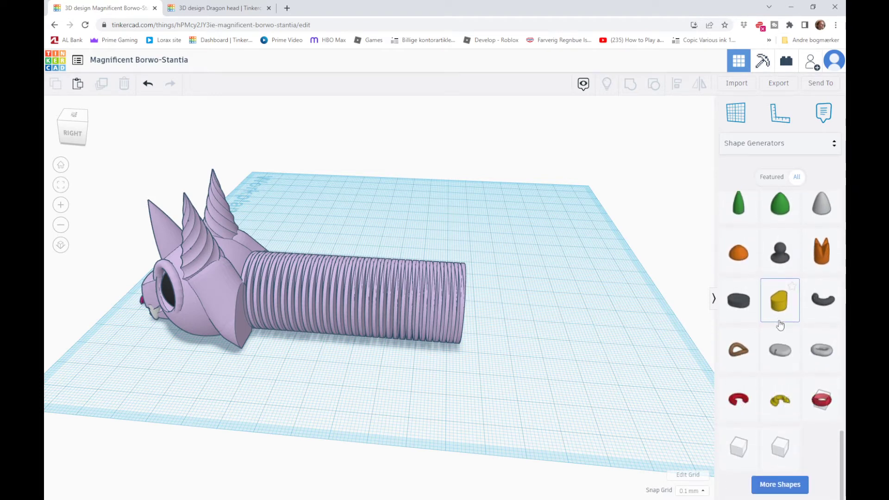
{"action": "scroll", "scroll_direction": "down", "scroll_amount": 3}
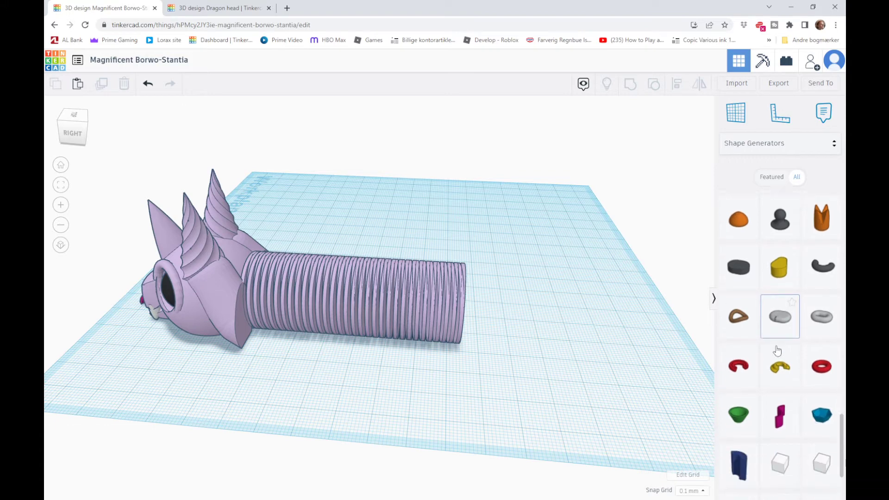
{"action": "scroll", "scroll_direction": "down", "scroll_amount": 3}
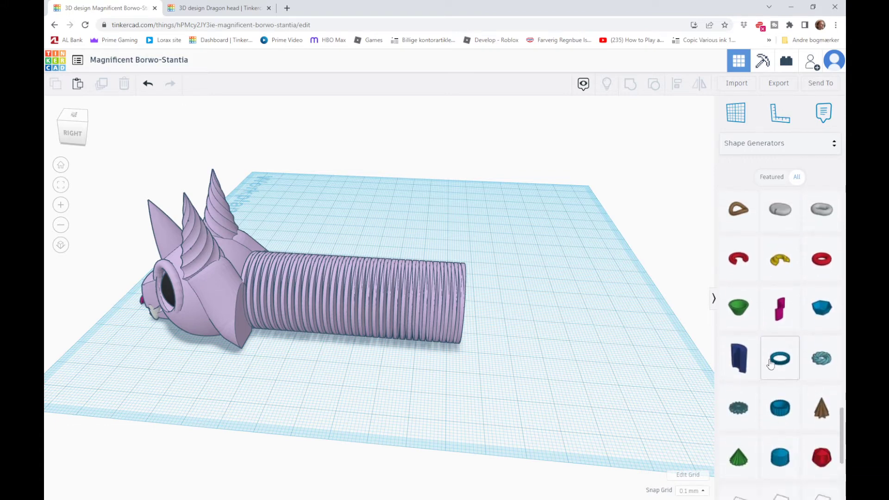
{"action": "scroll", "scroll_direction": "down", "scroll_amount": 3}
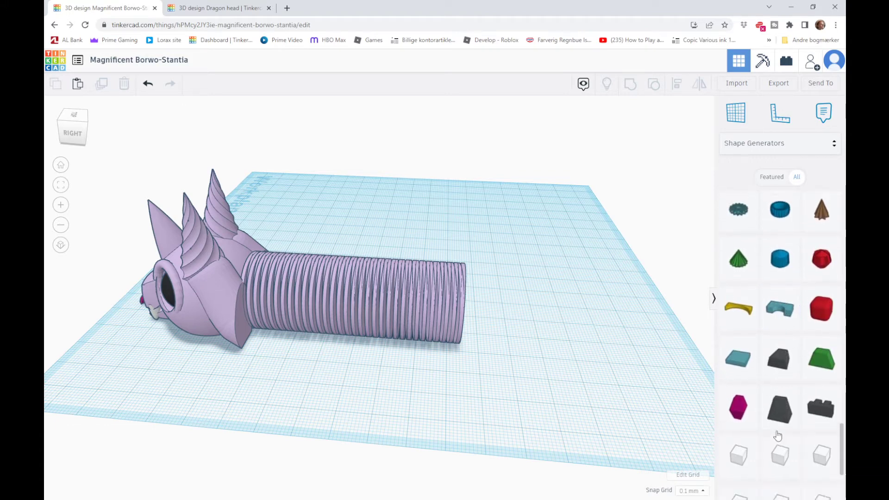
{"action": "scroll", "scroll_direction": "down", "scroll_amount": 3}
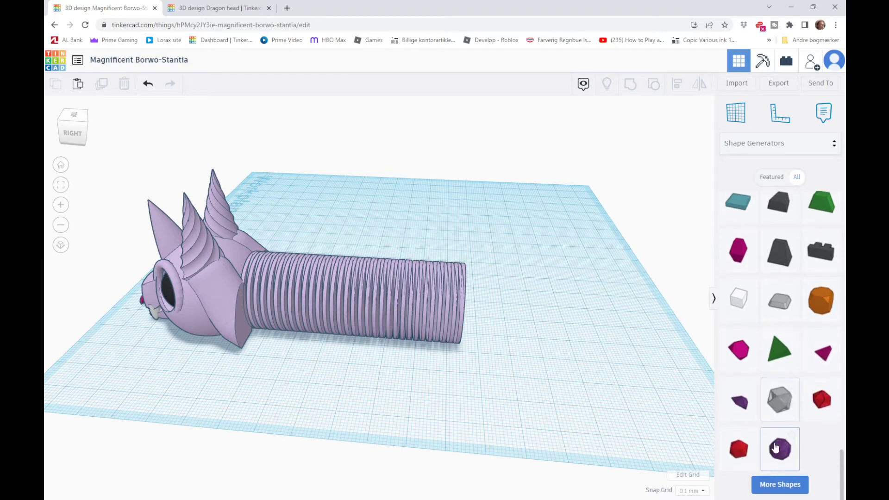
{"action": "scroll", "scroll_direction": "down", "scroll_amount": 3}
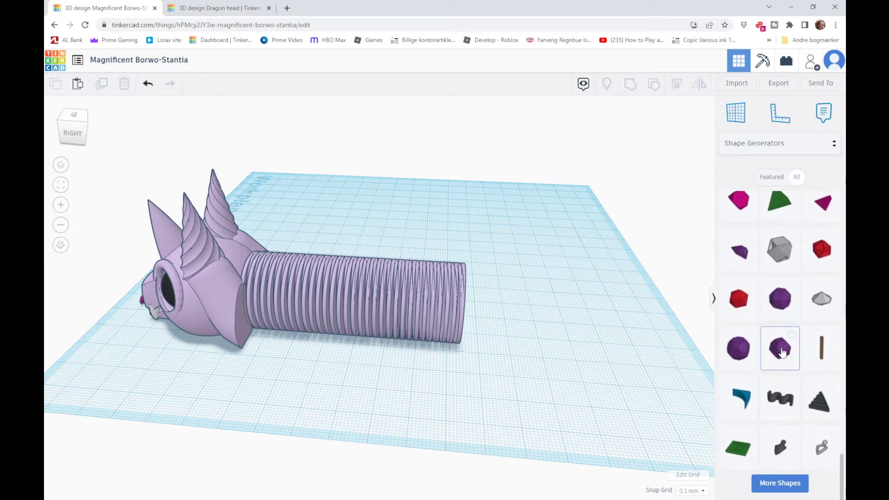
{"action": "scroll", "scroll_direction": "down", "scroll_amount": 3}
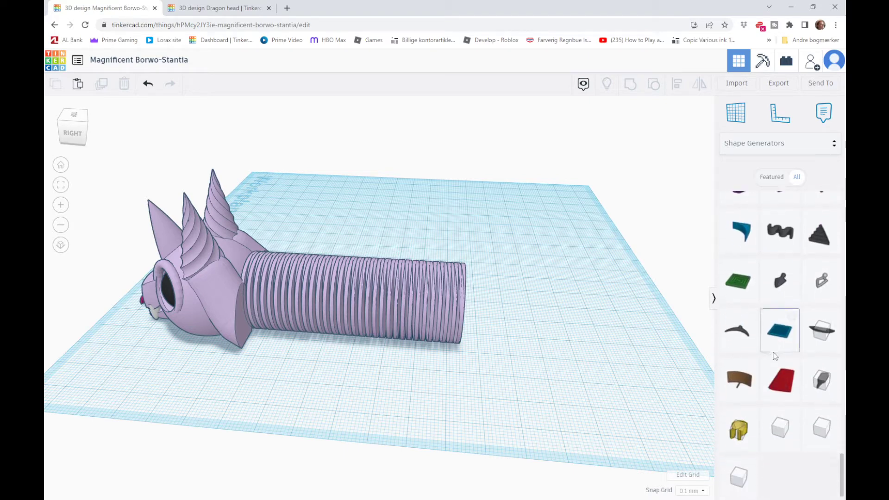
{"action": "scroll", "scroll_direction": "down", "scroll_amount": 3}
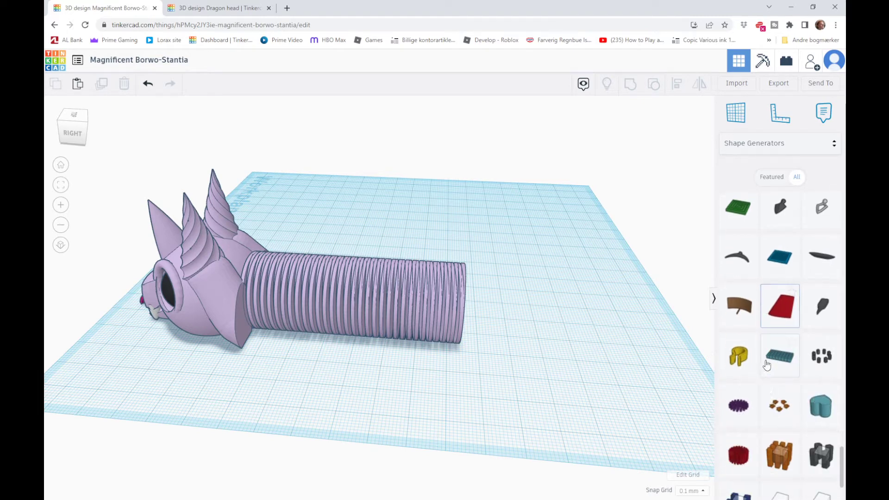
{"action": "scroll", "scroll_direction": "down", "scroll_amount": 3}
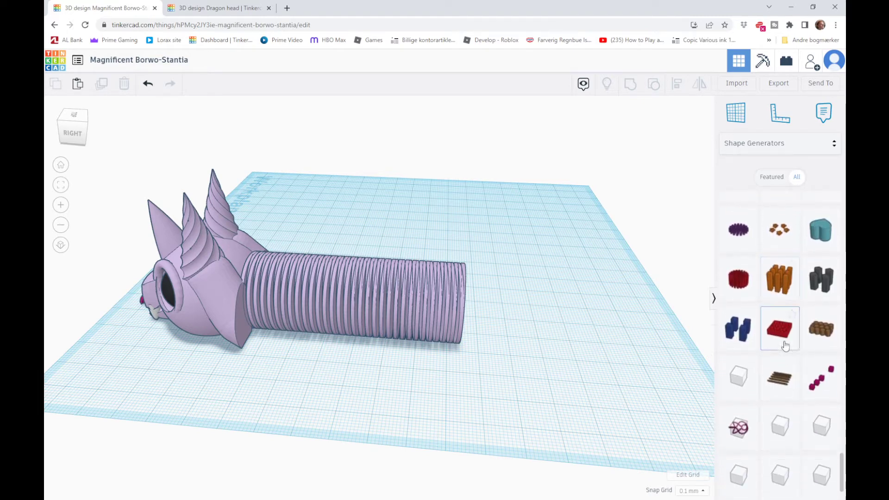
{"action": "scroll", "scroll_direction": "down", "scroll_amount": 3}
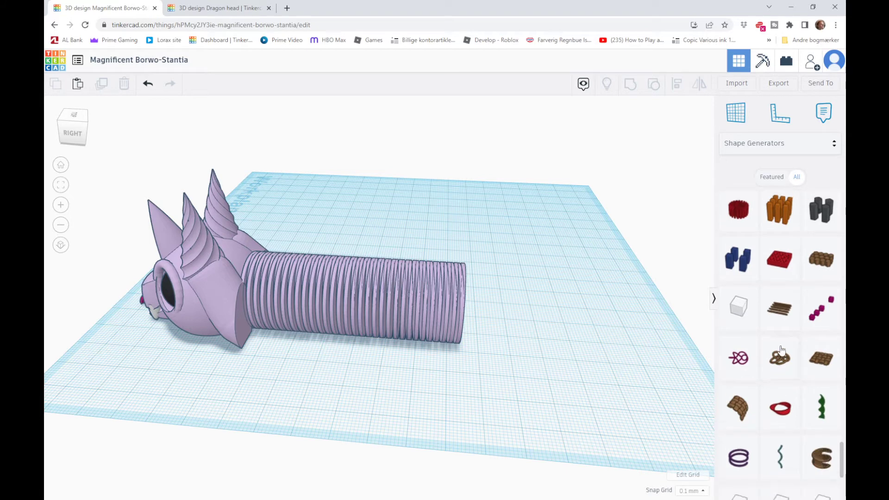
{"action": "scroll", "scroll_direction": "down", "scroll_amount": 3}
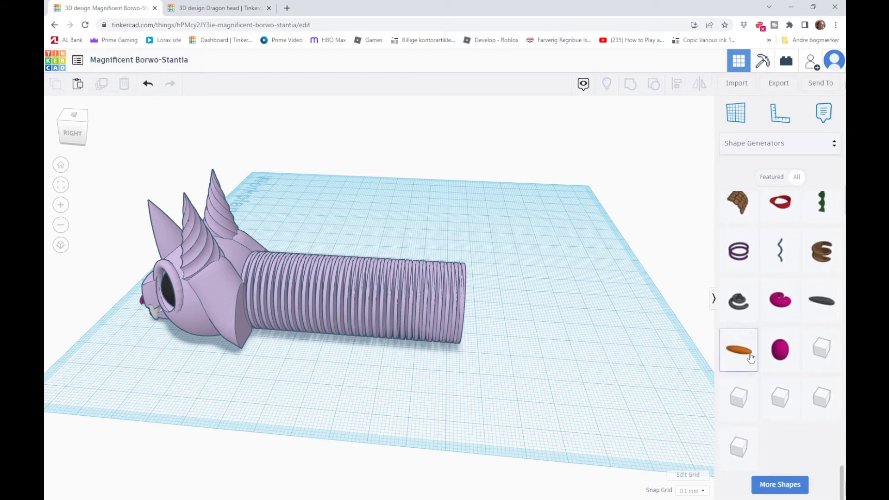
{"action": "mouse_move", "coordinate": [738, 350]}
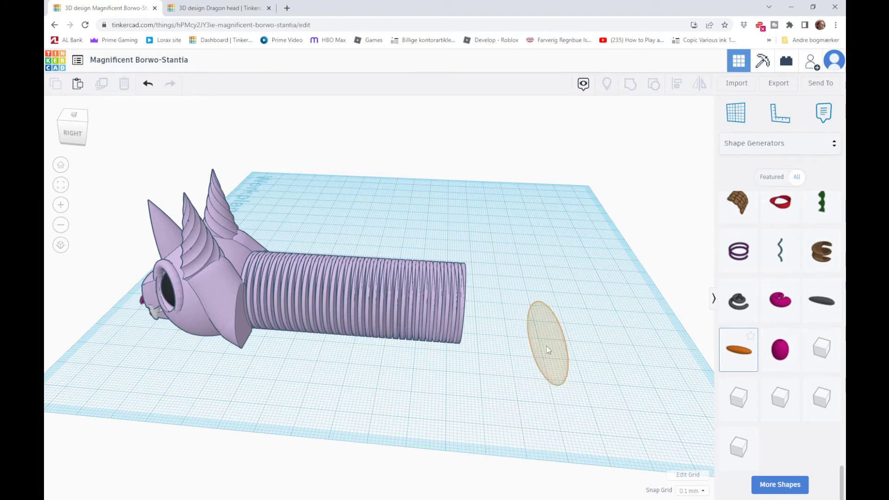
Drop the banana shape from Shape Generators onto the workplane near the tube's end.
{"action": "left_click", "coordinate": [547, 349]}
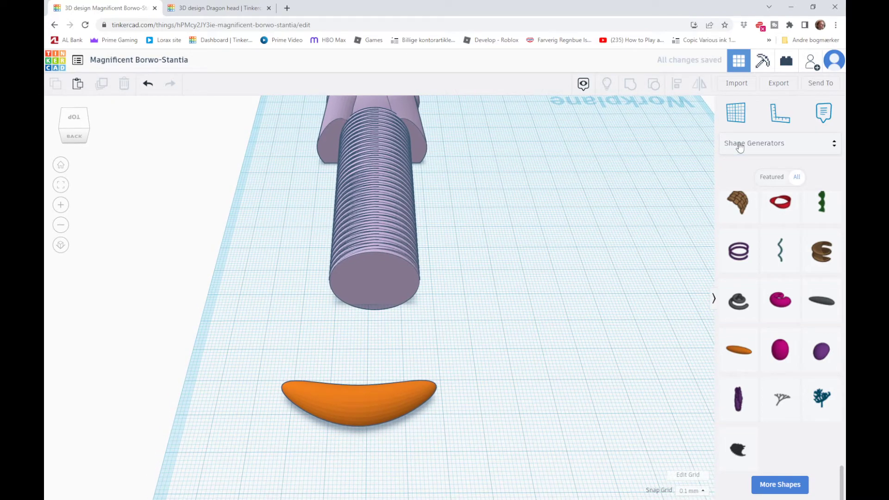
Move and align the banana tail onto the end of the ribbed body, then return to perspective view.
{"action": "left_click", "coordinate": [777, 142]}
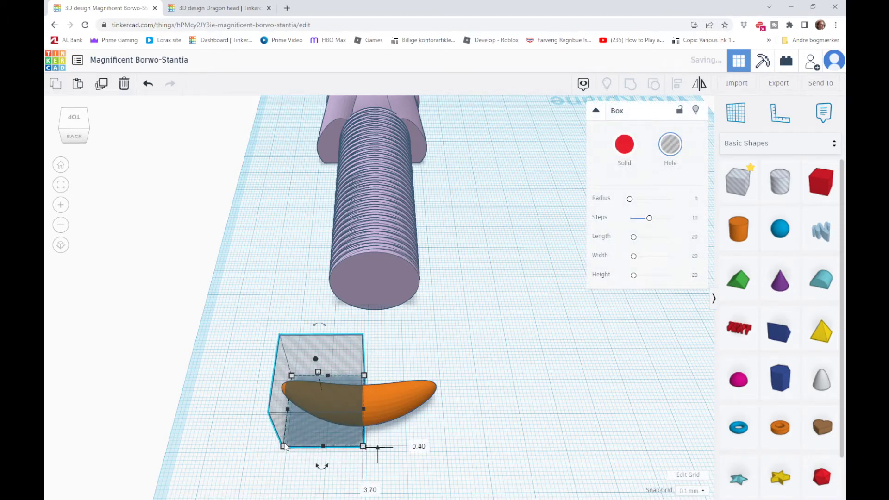
{"action": "left_click", "coordinate": [422, 404]}
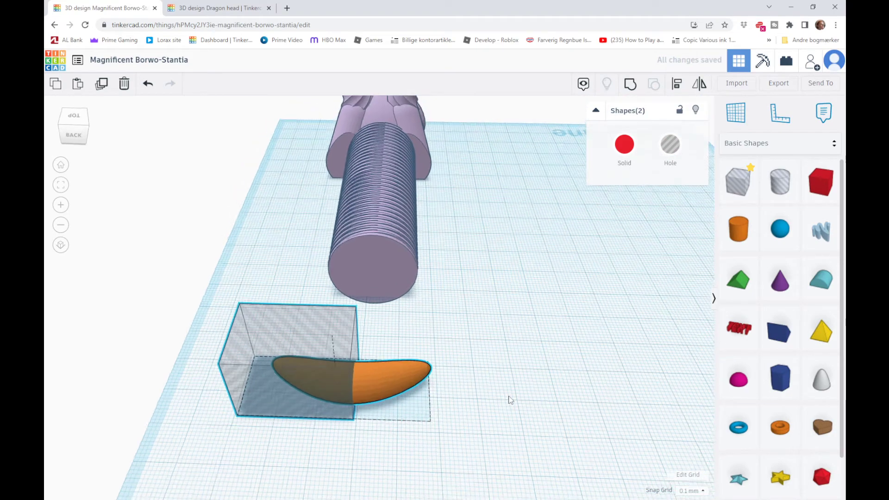
{"action": "left_click", "coordinate": [352, 374]}
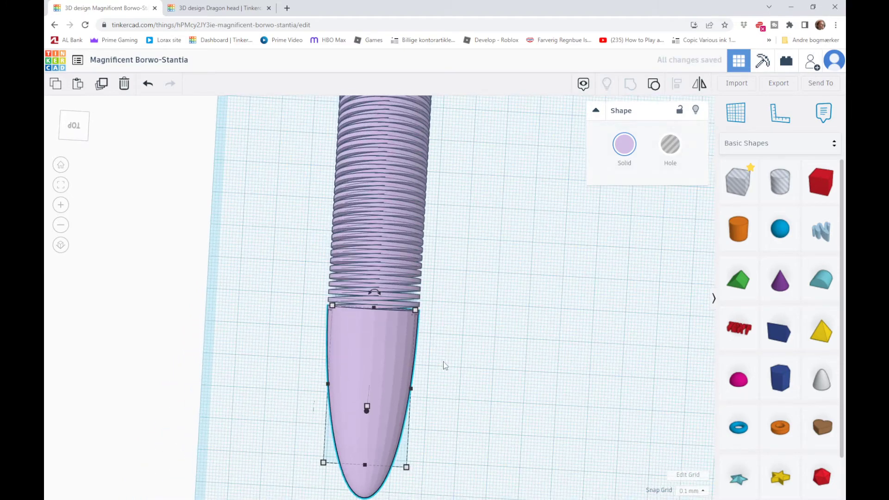
{"action": "scroll", "scroll_direction": "up", "scroll_amount": 3}
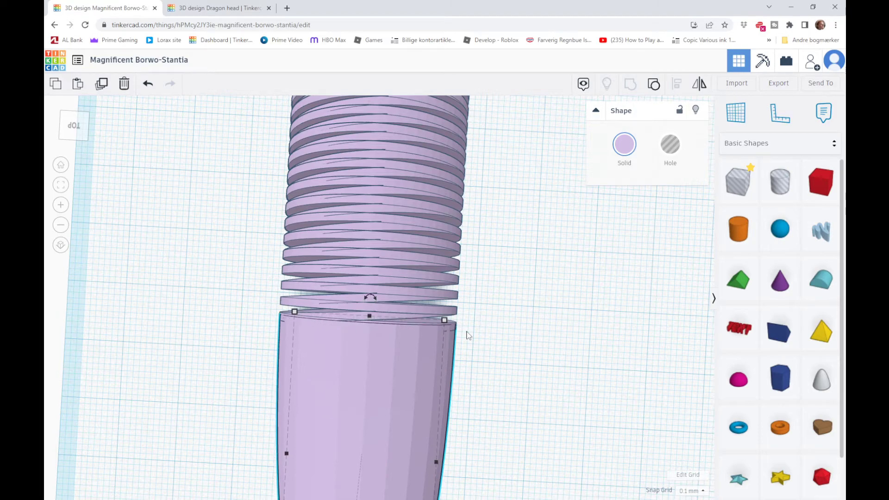
{"action": "left_click", "coordinate": [237, 398]}
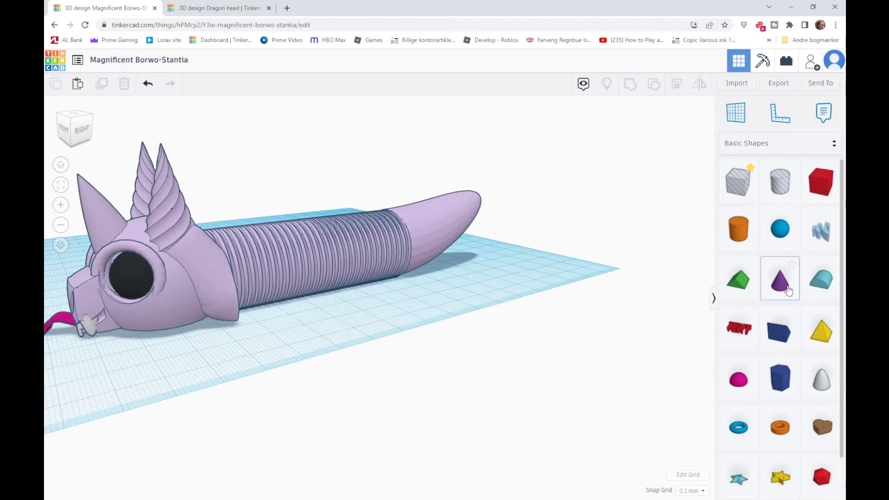
Place a cone spike on top of the tail and colour it lilac like the body.
{"action": "left_click", "coordinate": [778, 277]}
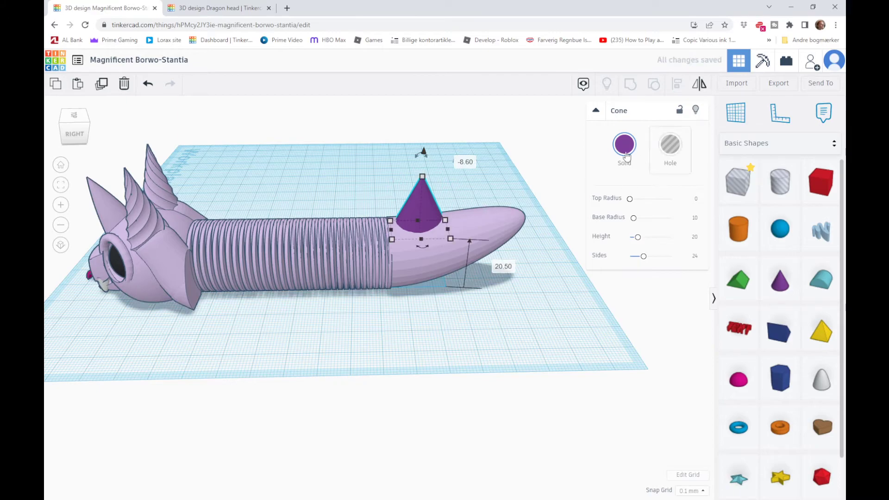
{"action": "left_click", "coordinate": [395, 362]}
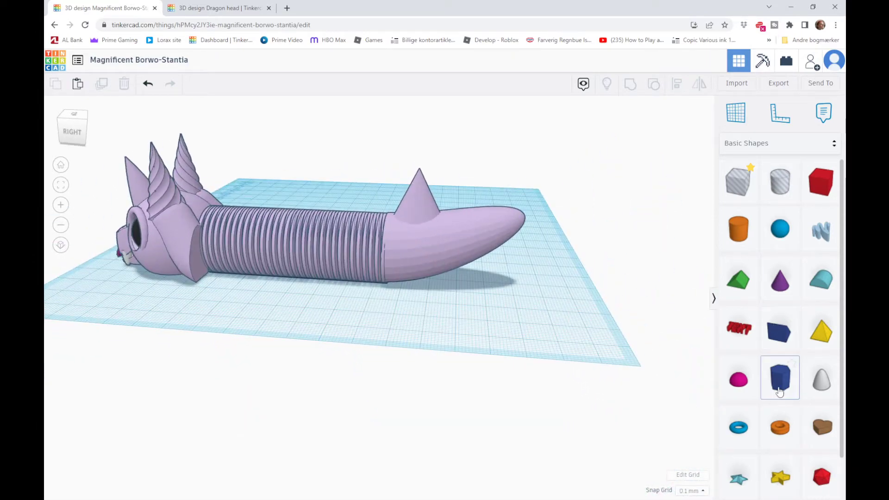
{"action": "scroll", "scroll_direction": "down", "scroll_amount": 3}
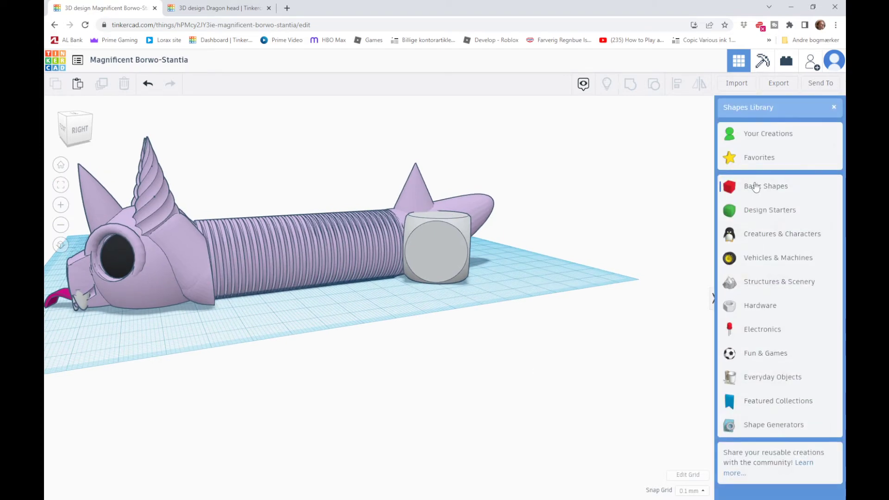
Place the rounded dice cube where the ribbed tube meets the spiked tail.
{"action": "left_click", "coordinate": [766, 186]}
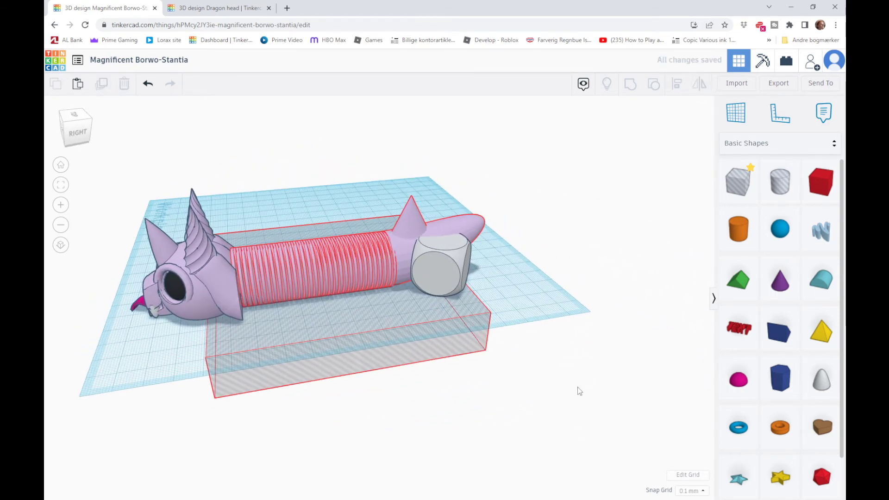
{"action": "left_click", "coordinate": [442, 256]}
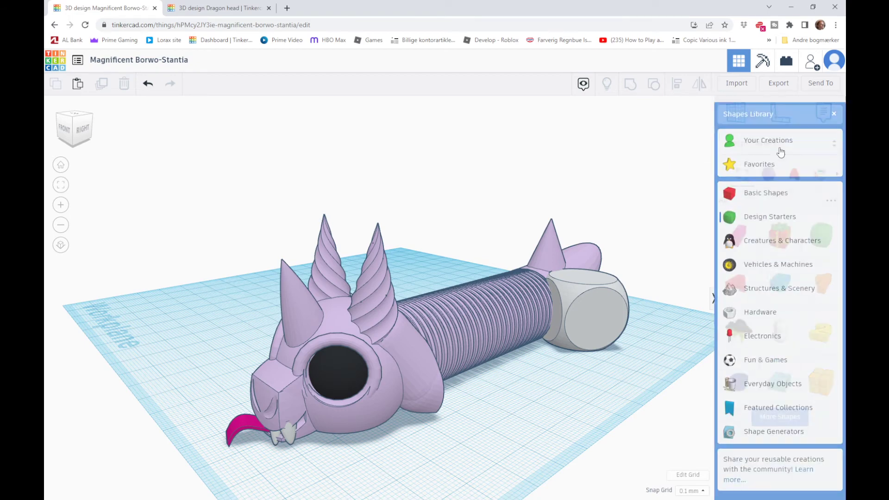
Drop an Extrusion from Shape Generators onto an empty spot of the workplane.
{"action": "left_click", "coordinate": [766, 192]}
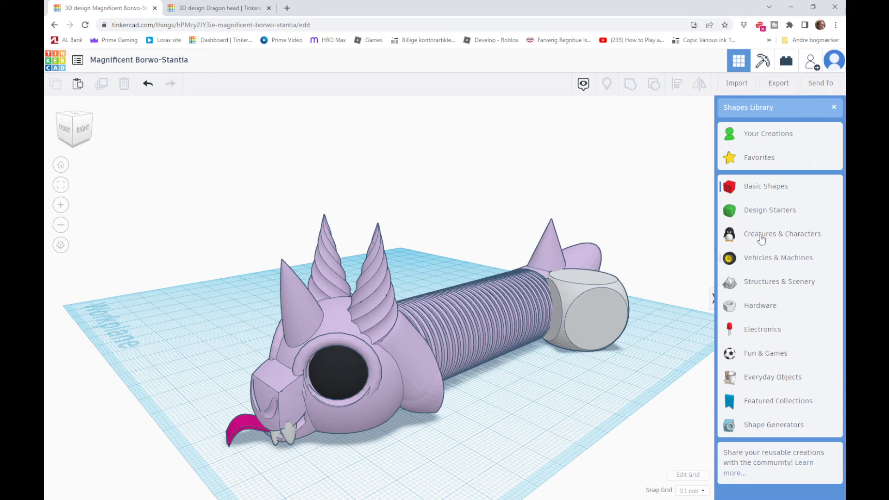
{"action": "left_click", "coordinate": [772, 425]}
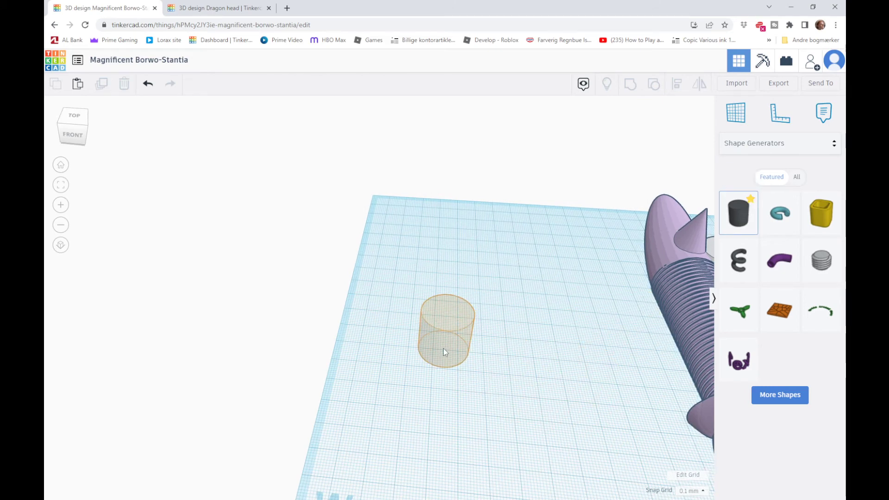
{"action": "left_click", "coordinate": [445, 335]}
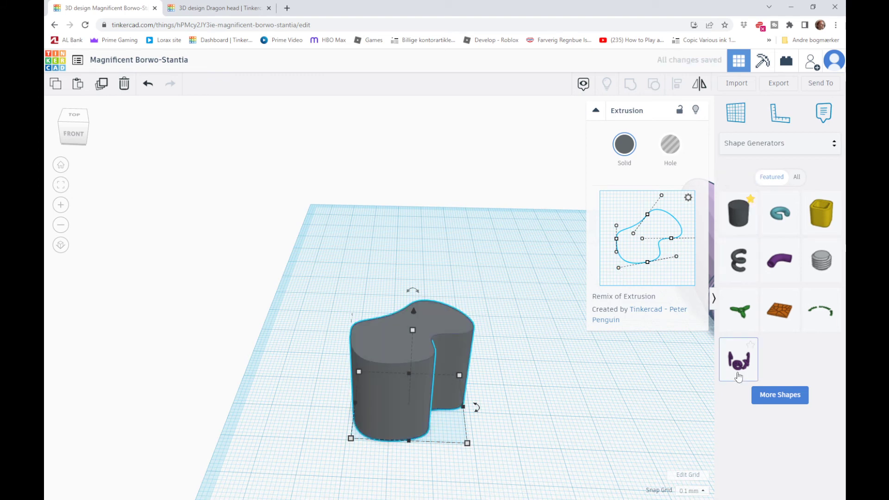
{"action": "left_click", "coordinate": [780, 395]}
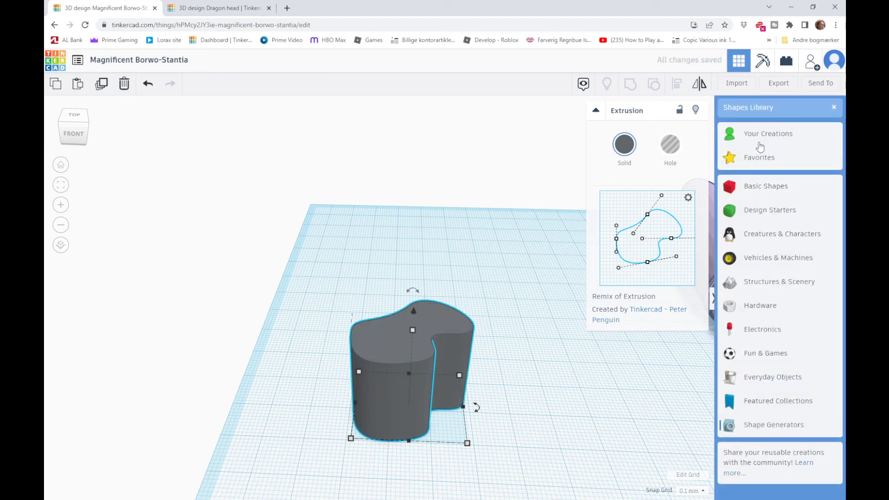
Add a MetaFillet from Favorites, try Chamfer type, then return it to Fillet.
{"action": "left_click", "coordinate": [758, 158]}
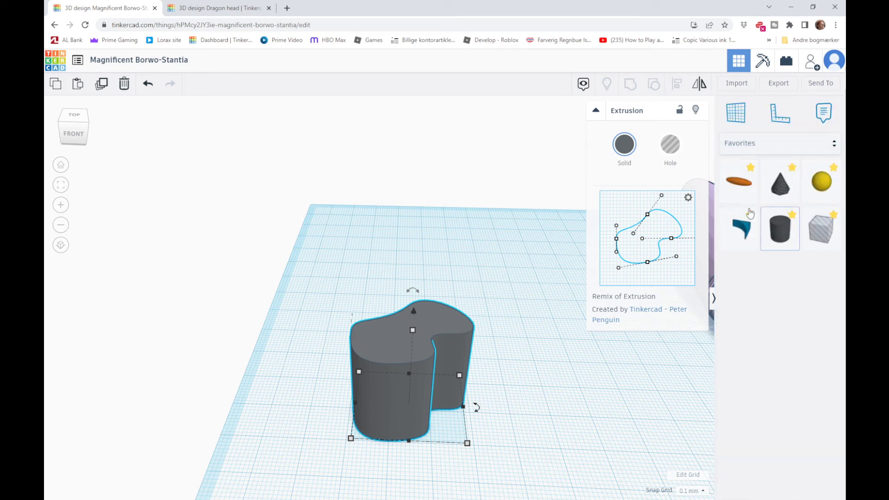
{"action": "mouse_move", "coordinate": [821, 182]}
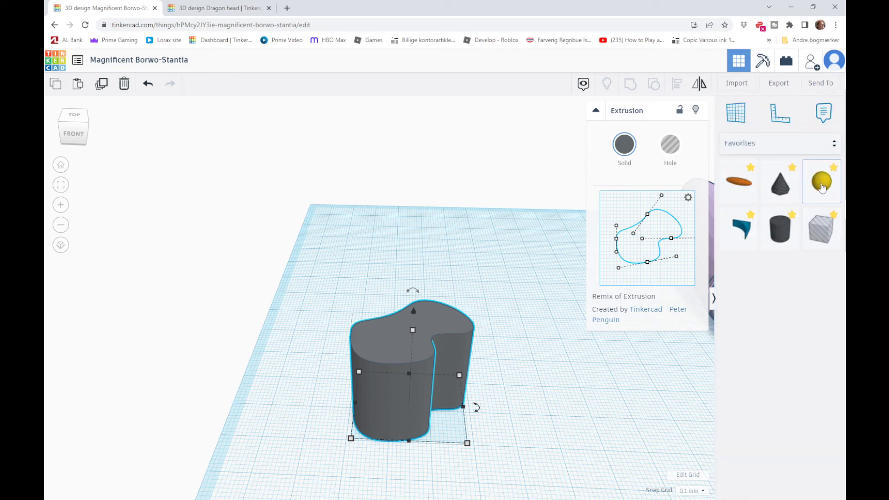
{"action": "mouse_move", "coordinate": [751, 295]}
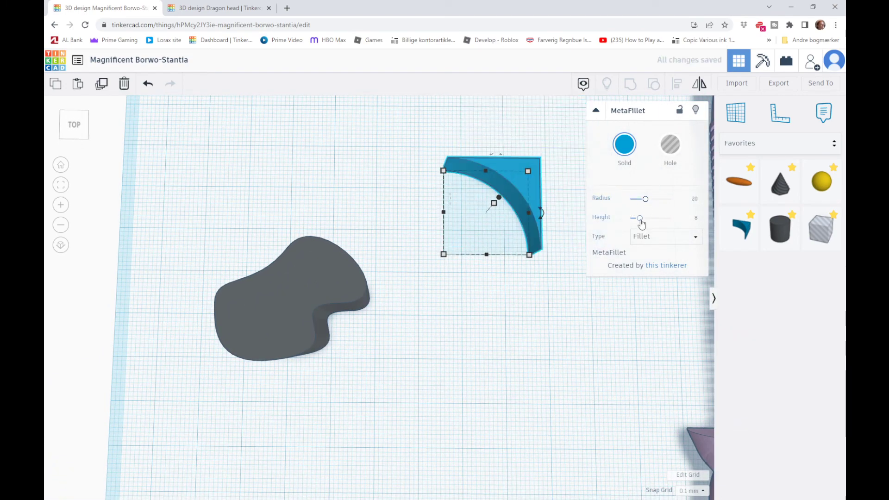
{"action": "left_click", "coordinate": [665, 236]}
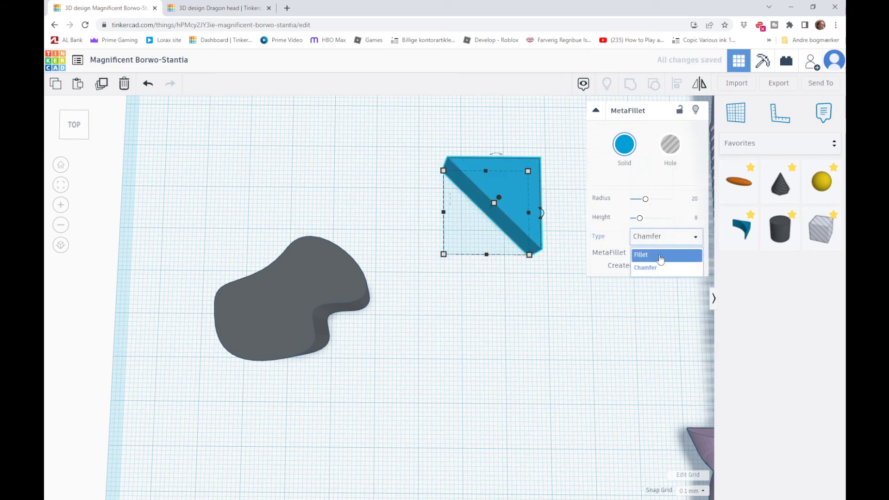
{"action": "left_click", "coordinate": [641, 254]}
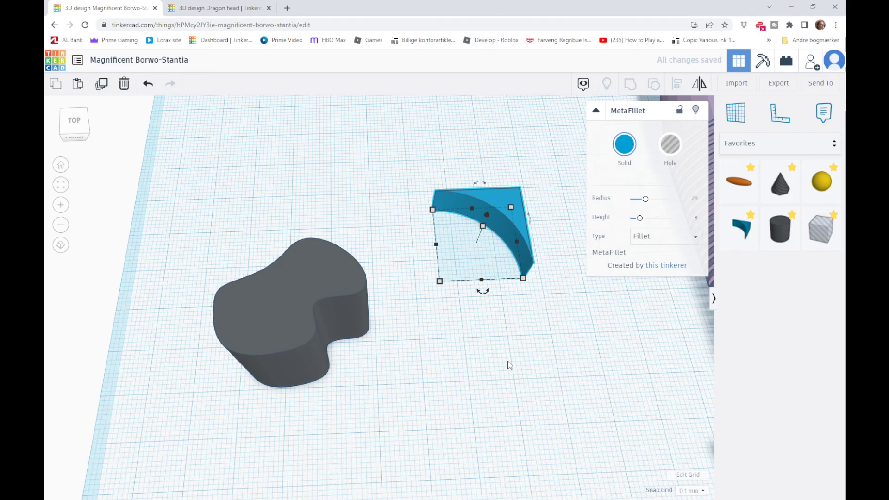